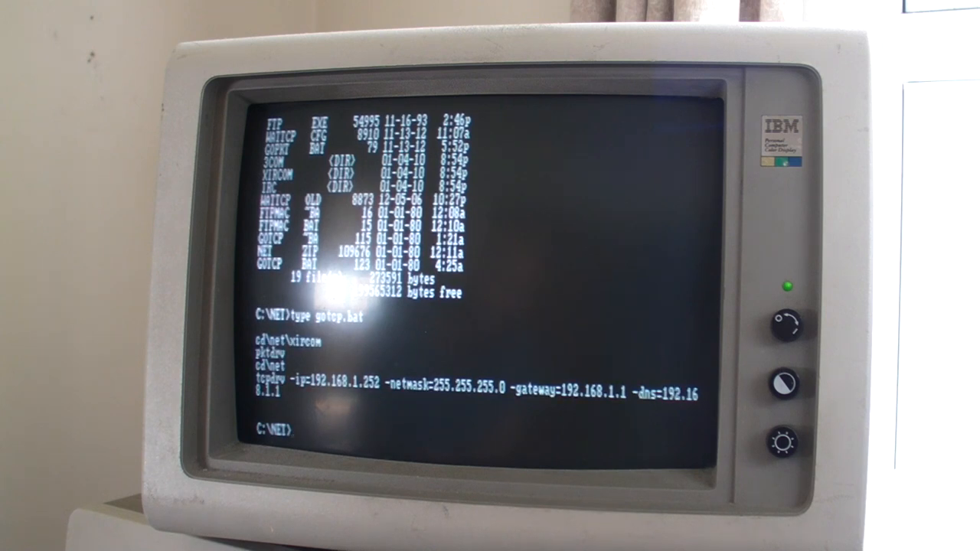
pyautogui.write('go')
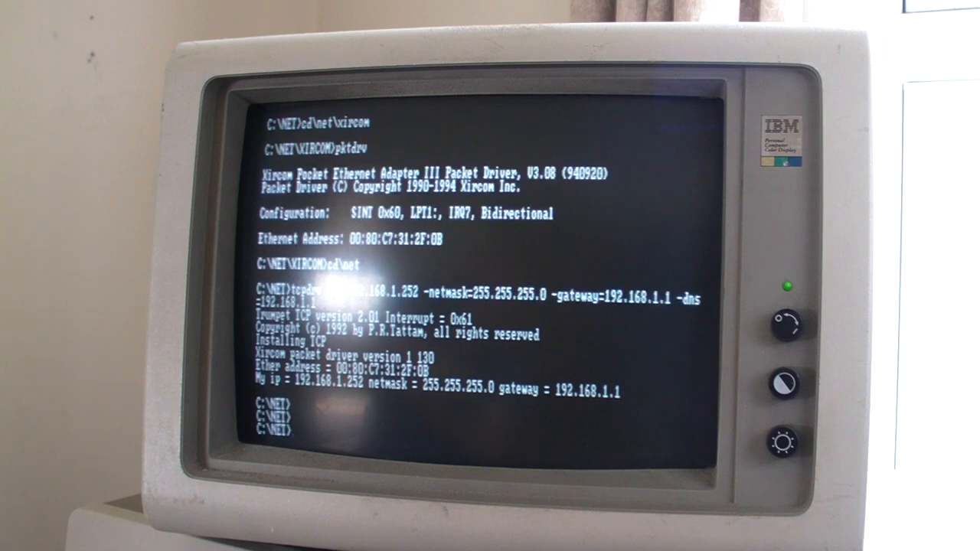
pyautogui.write('dir')
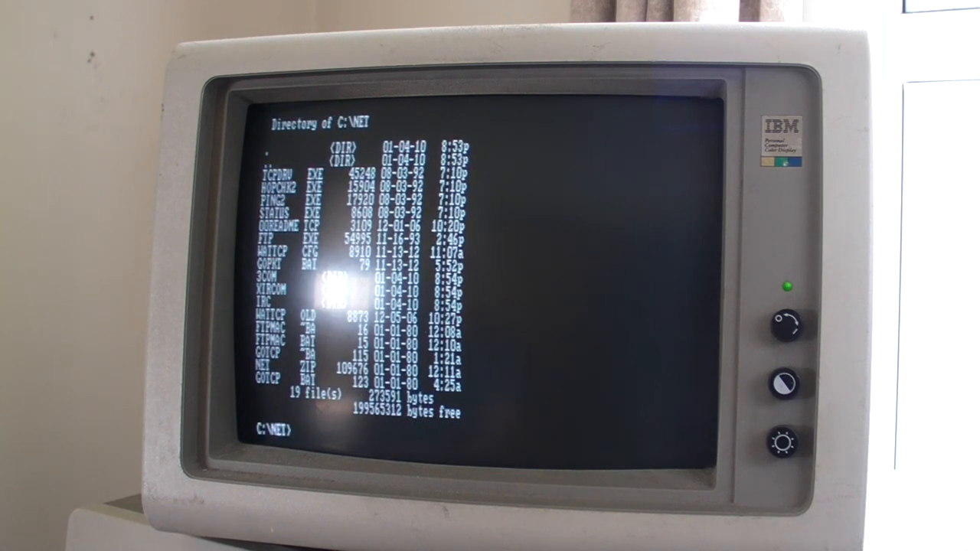
pyautogui.write('ping2')
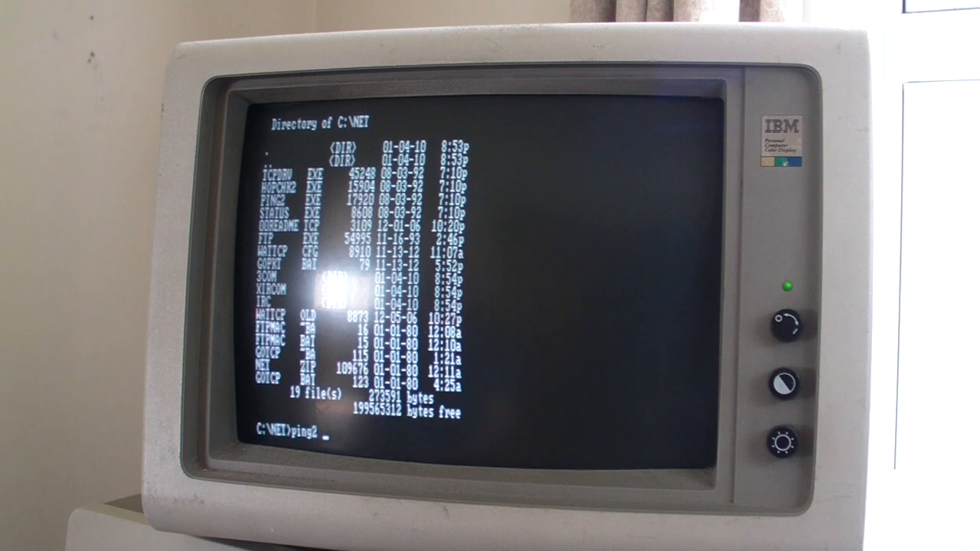